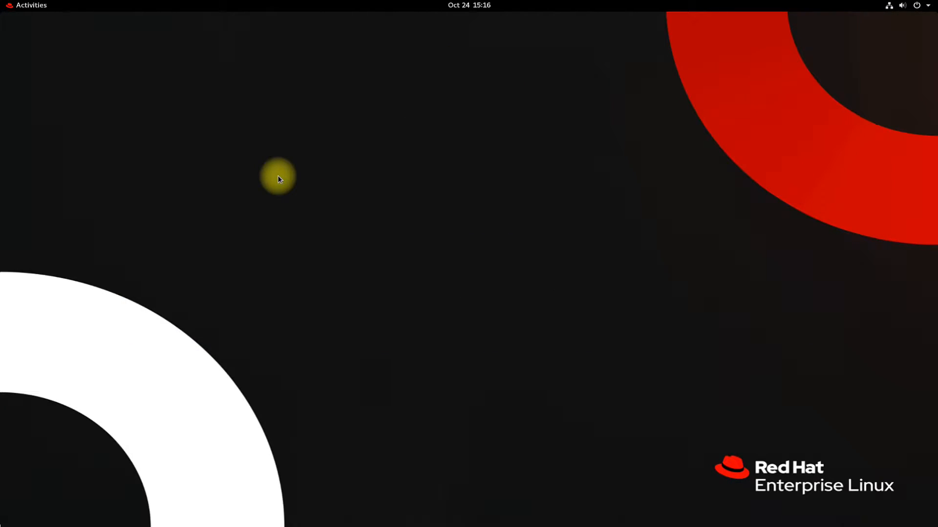
mouse_move(281, 163)
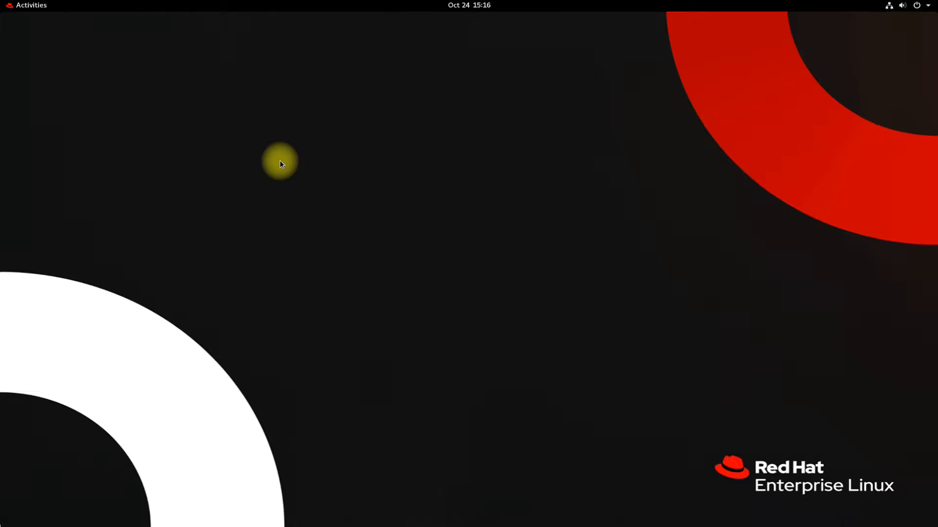
mouse_move(413, 214)
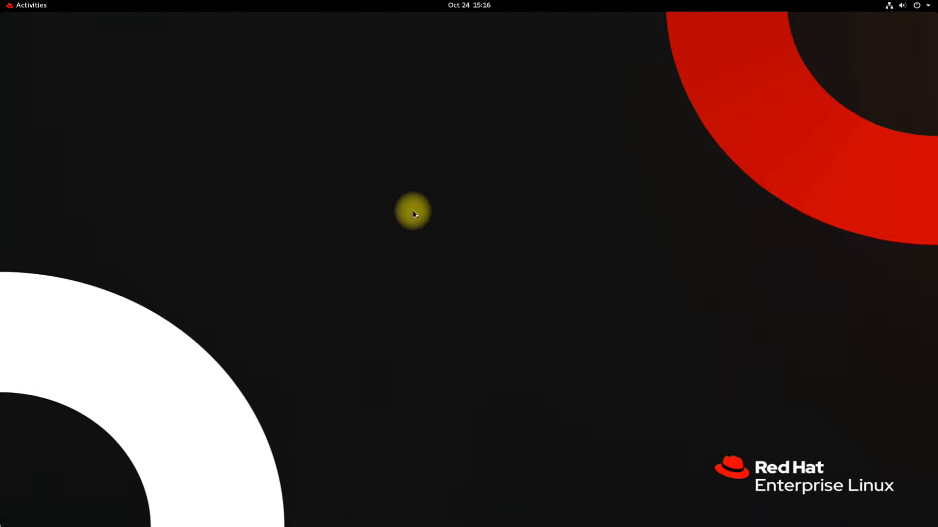
mouse_move(31, 11)
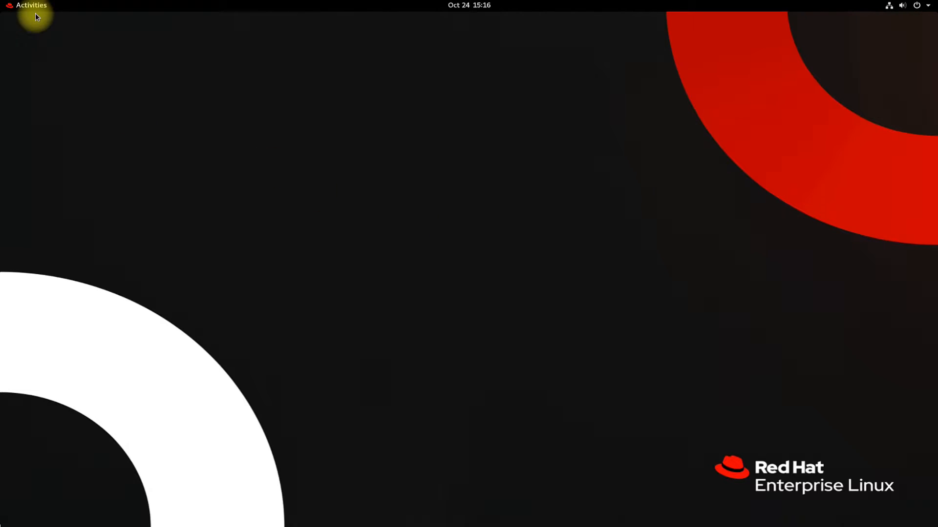
- Paste the Google Chrome repository definition into Geany and save it as google-chrome.repo
left_click(30, 5)
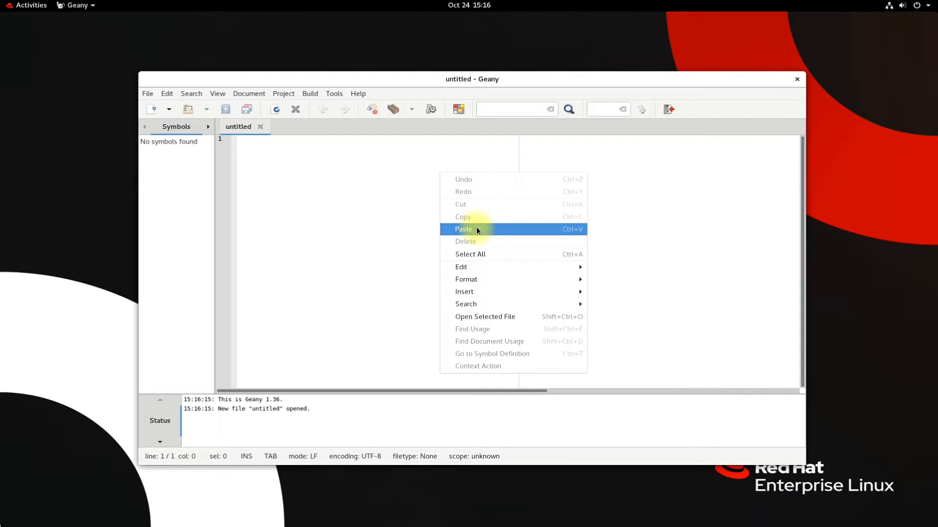
left_click(463, 229)
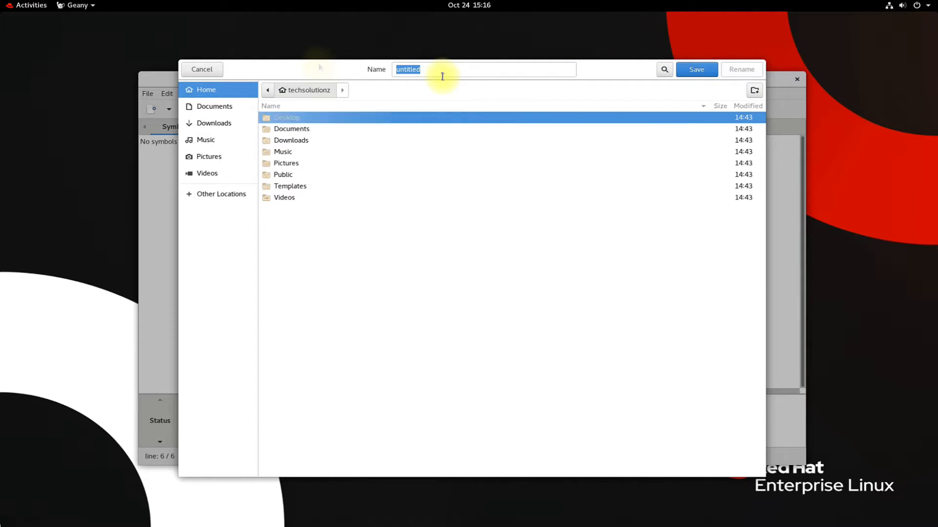
type("google-c")
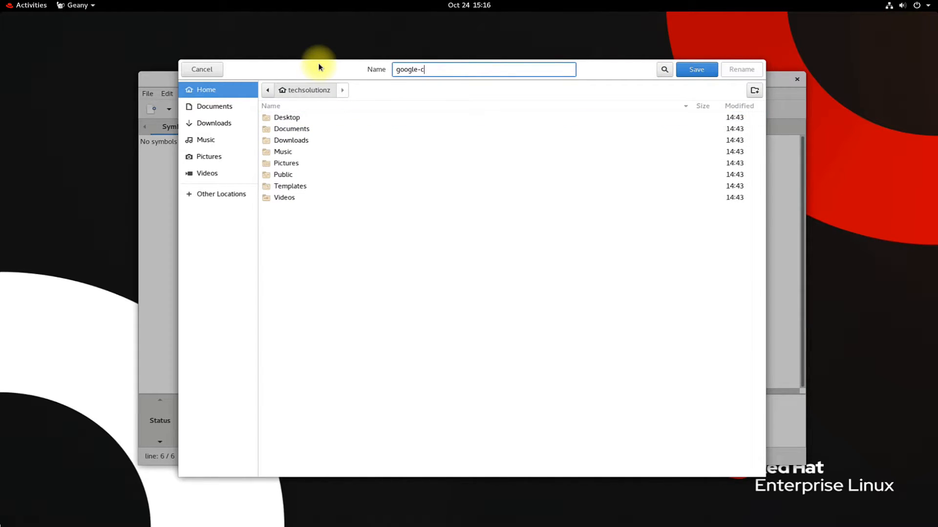
type("hrome")
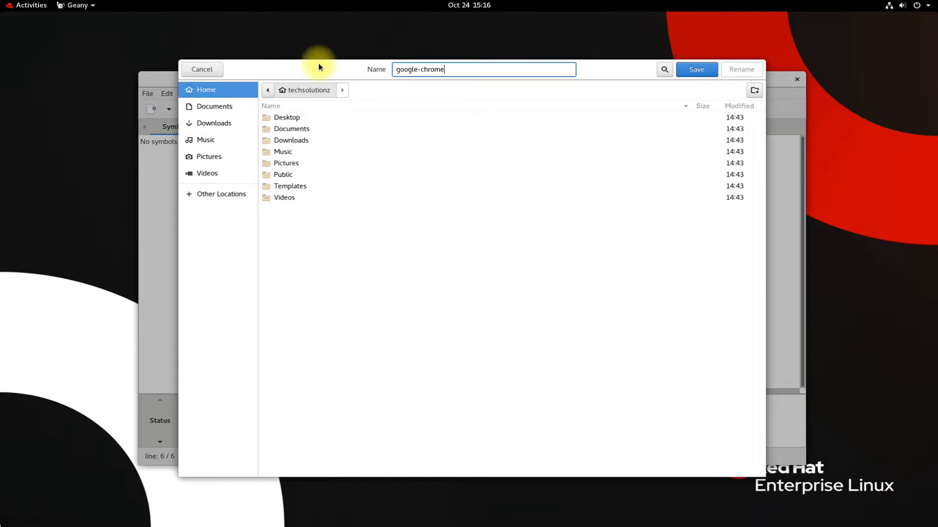
type(".repo")
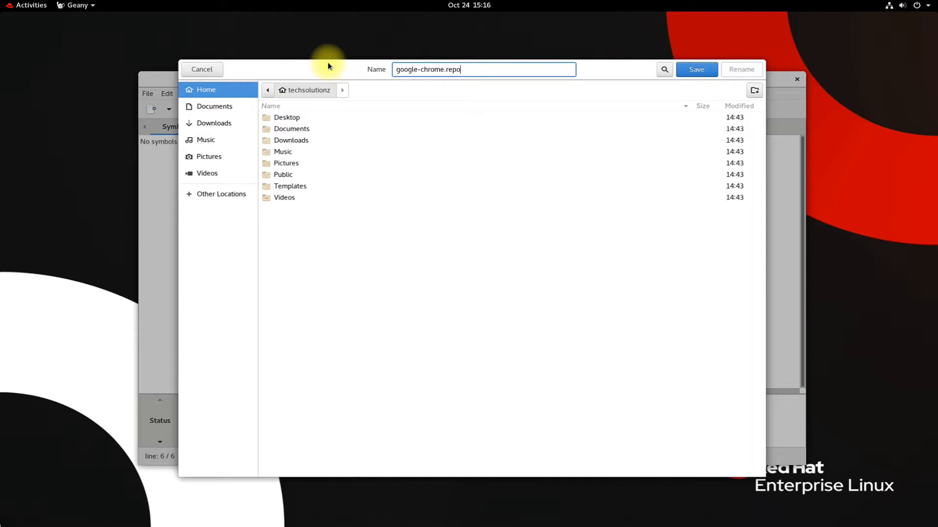
left_click(695, 69)
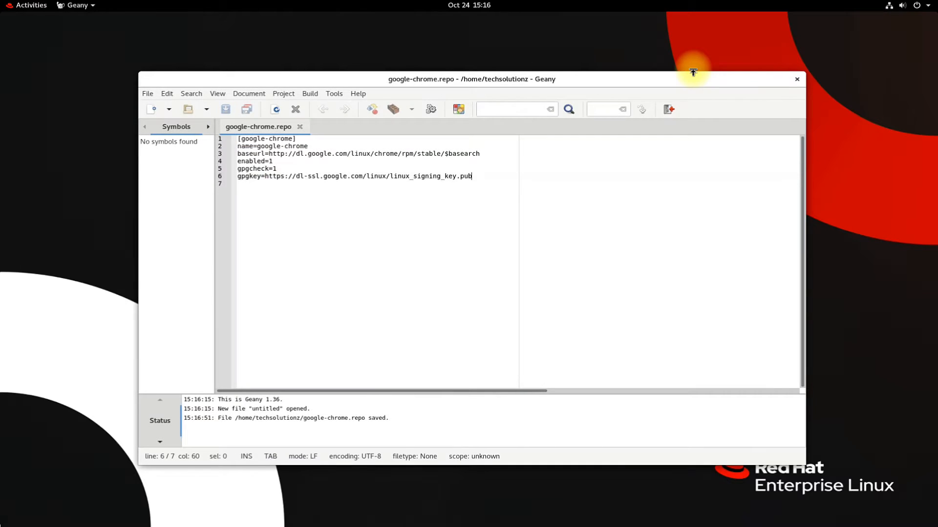
- Close Geany and run sudo cp google-chrome.repo /etc/yum.repos.d/ in a new Terminal
left_click(796, 78)
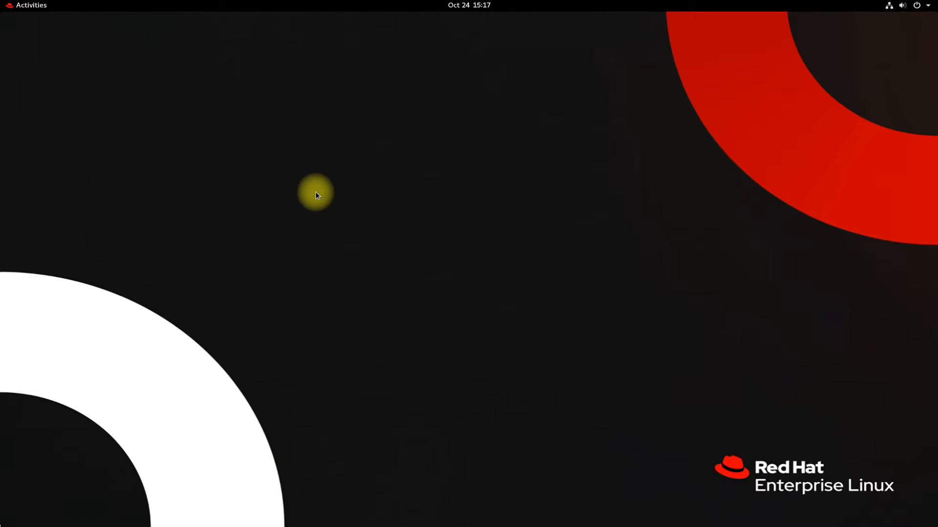
left_click(30, 5)
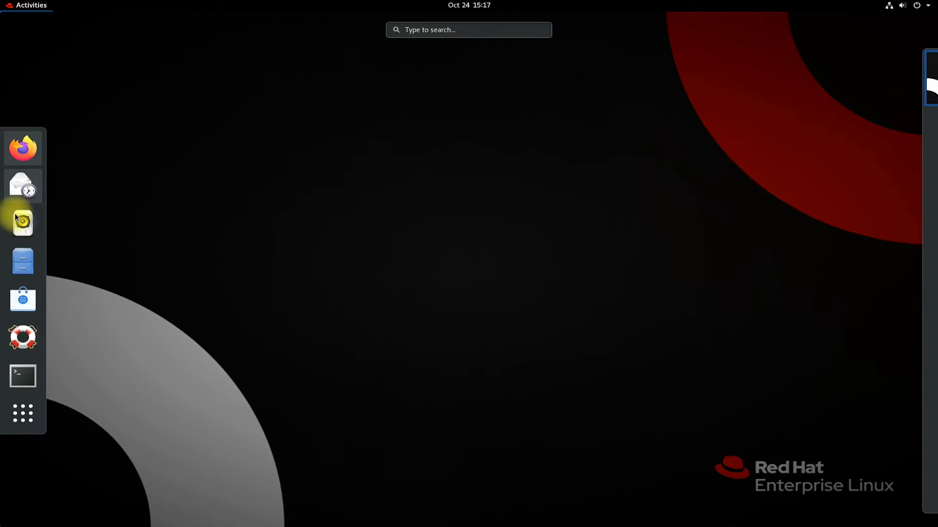
left_click(22, 261)
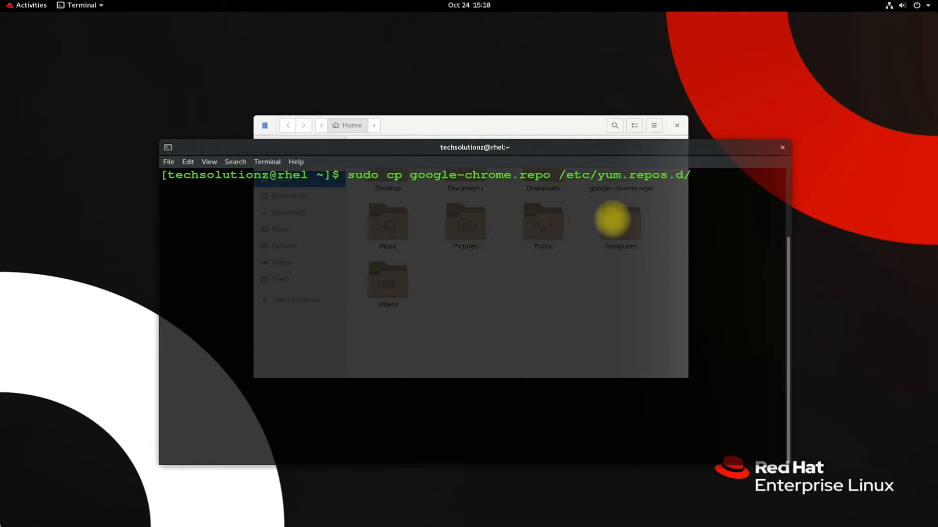
key("Return")
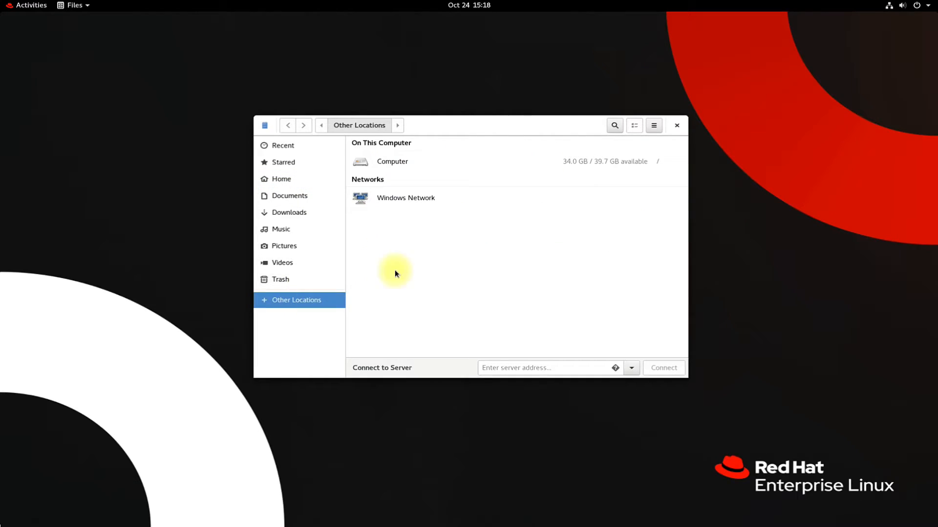
- Browse Computer > etc > yum.repos.d to confirm google-chrome.repo, then close Files
double_click(392, 161)
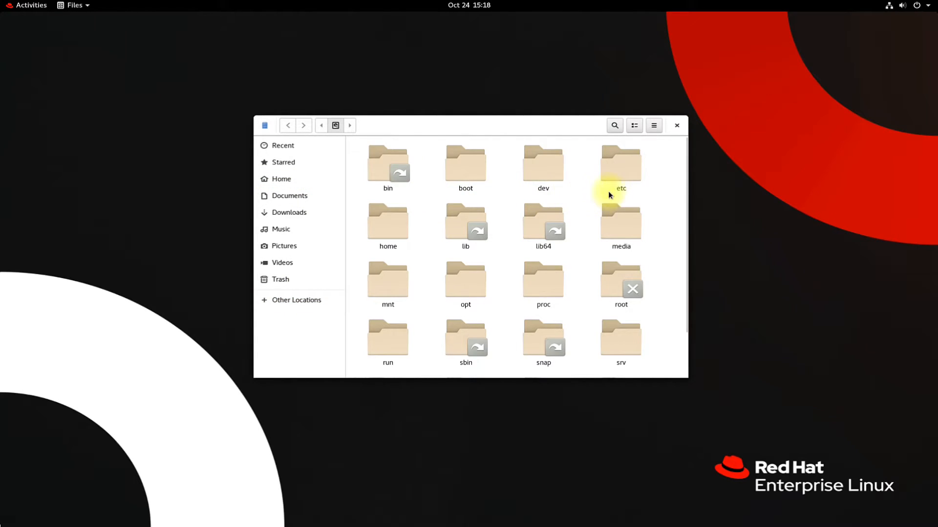
double_click(621, 162)
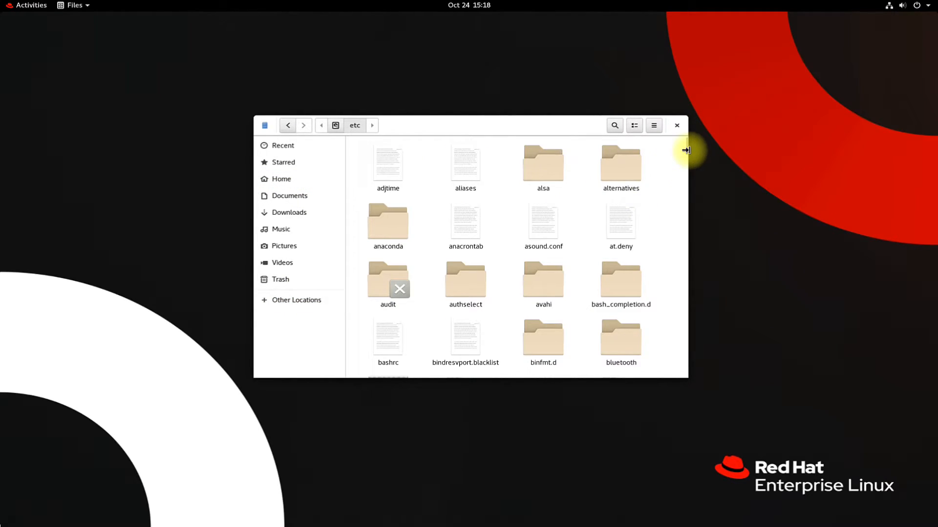
scroll("down", 3)
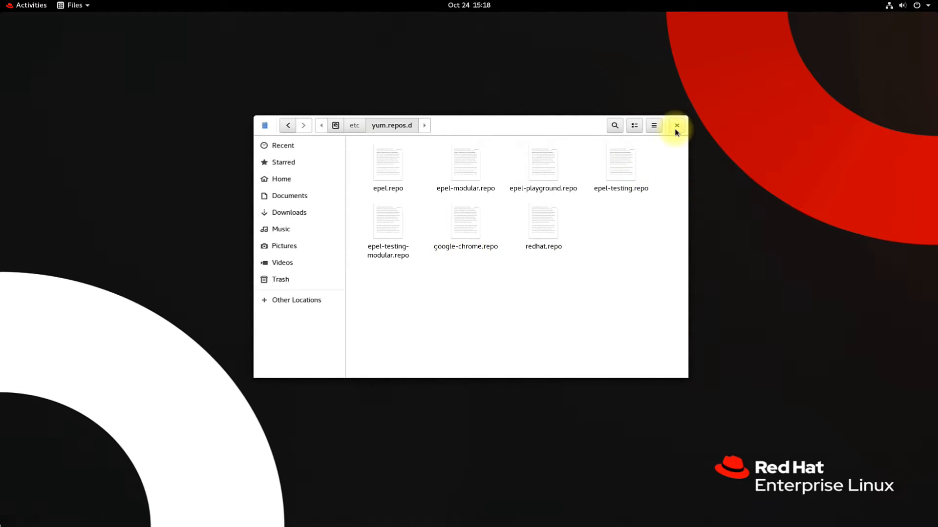
left_click(676, 125)
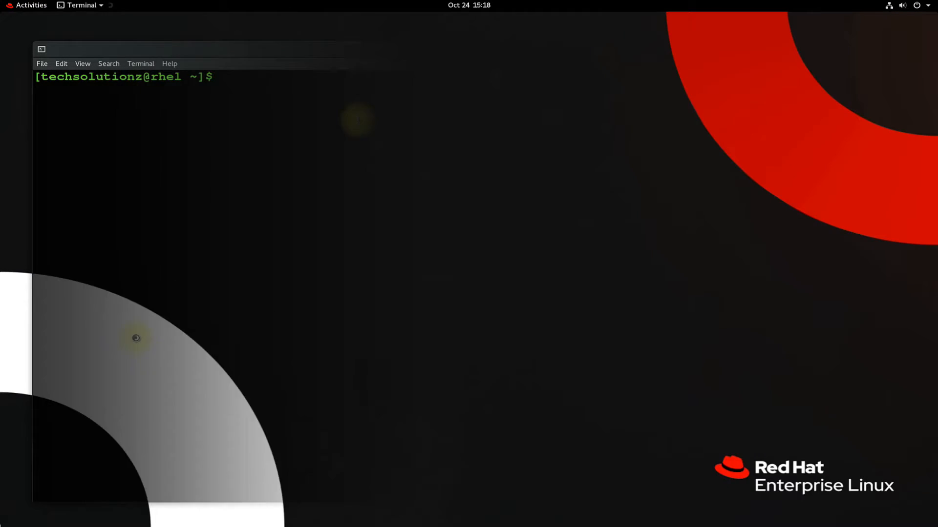
- Run sudo yum info google-chrome-stable to show version 95.0.4638.54 from the google-chrome repo
type("sudo")
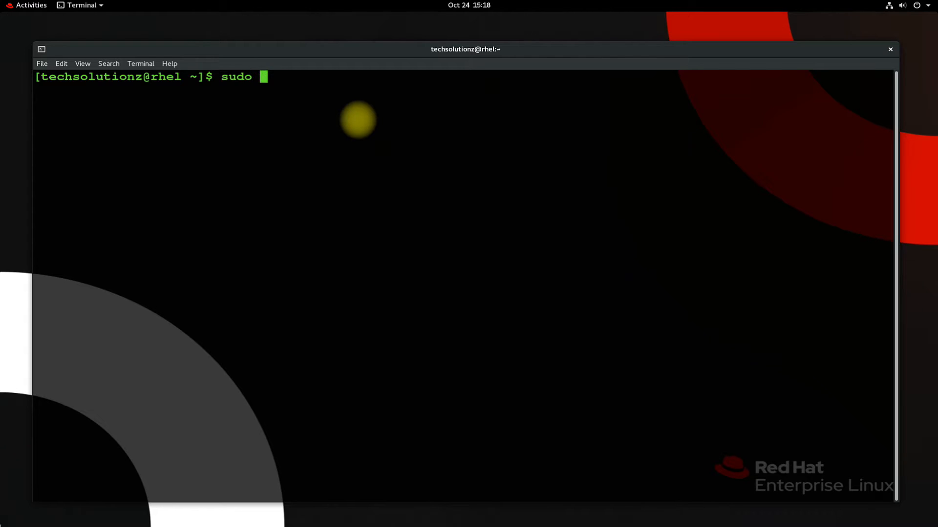
type("yum")
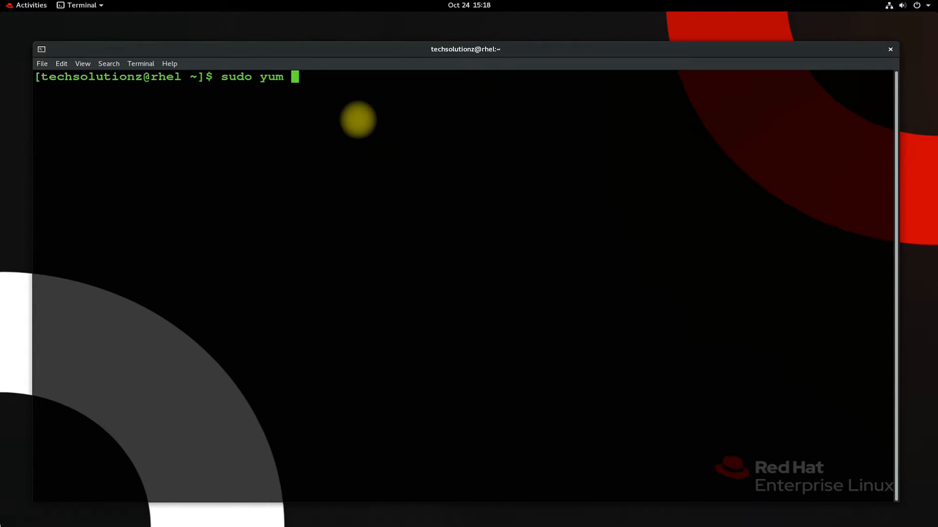
type("info google")
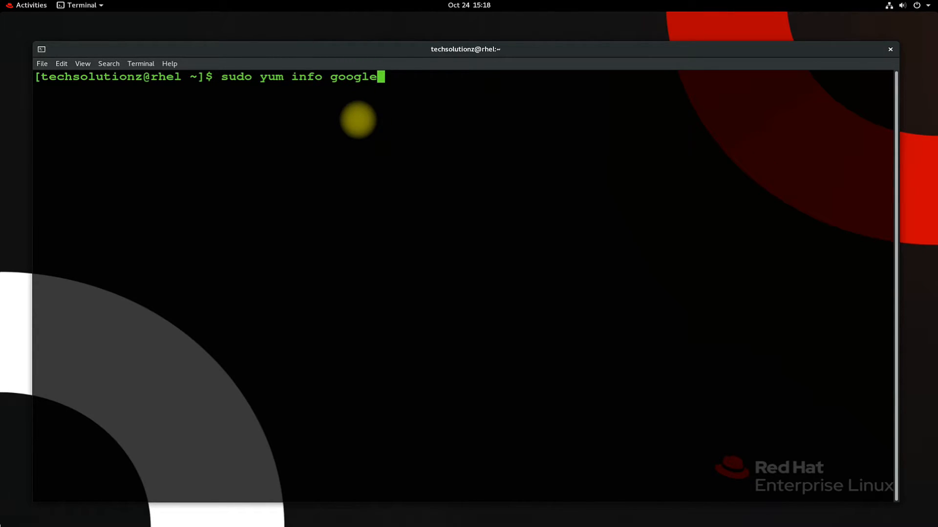
type("-chrome-stable")
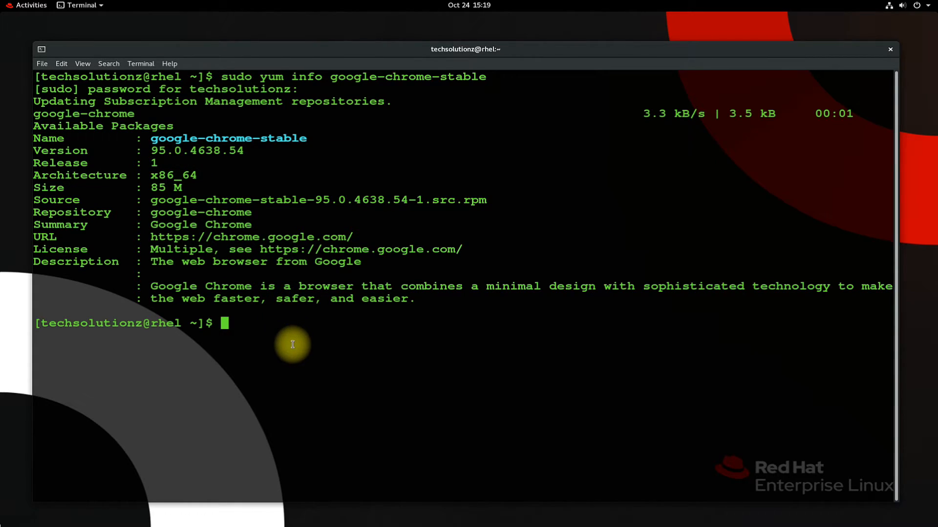
- Run sudo yum install google-chrome-stable and confirm Y to download the five packages
type("s")
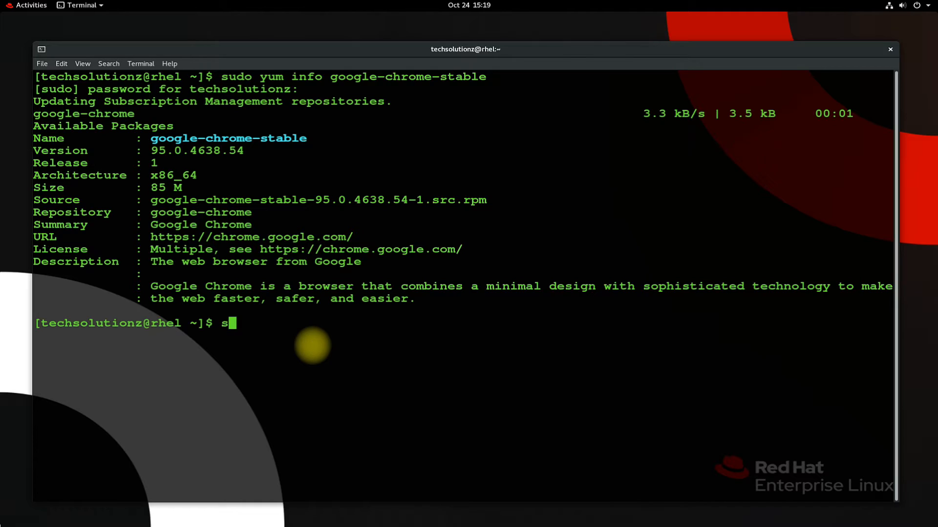
type("udo yum in")
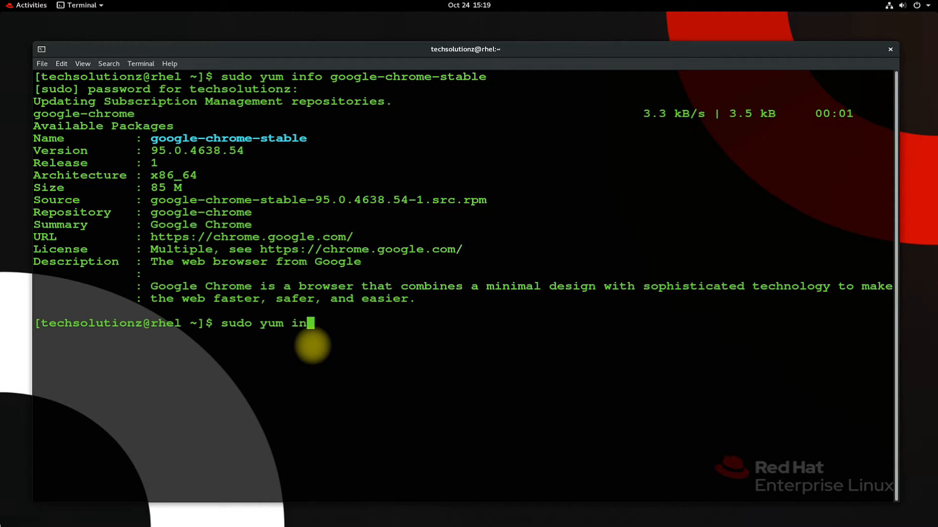
type("stall google")
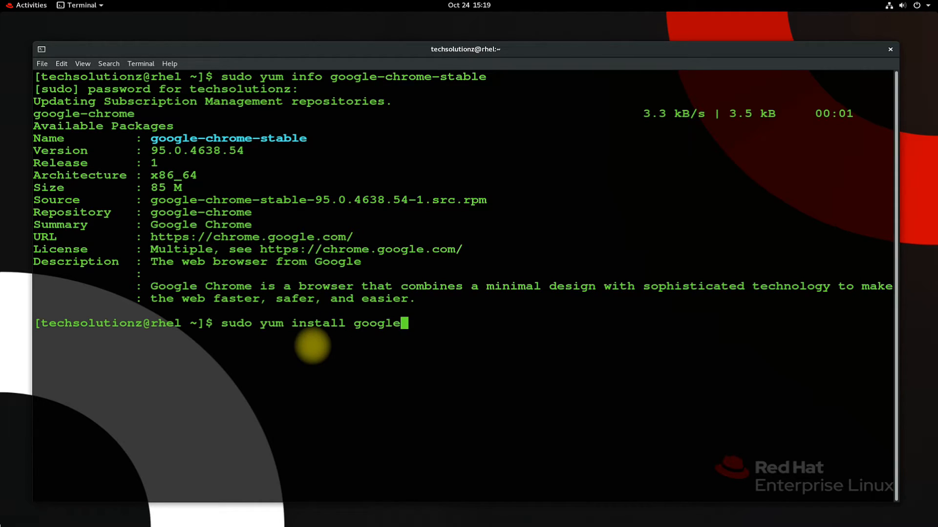
type("-chrome-")
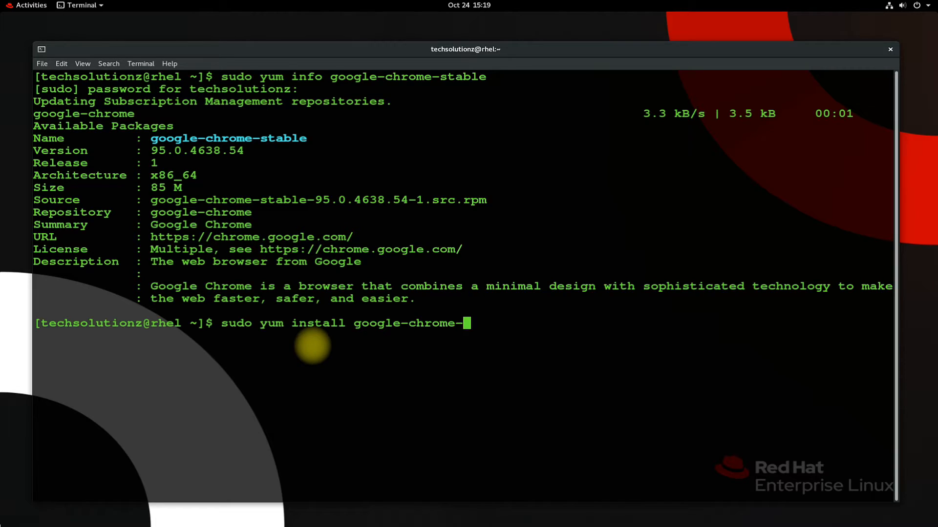
type("stable")
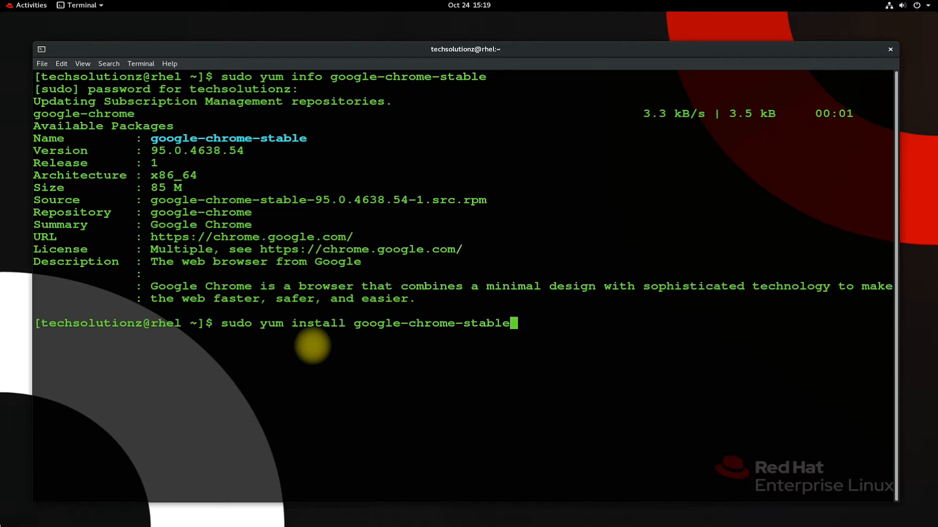
mouse_move(357, 383)
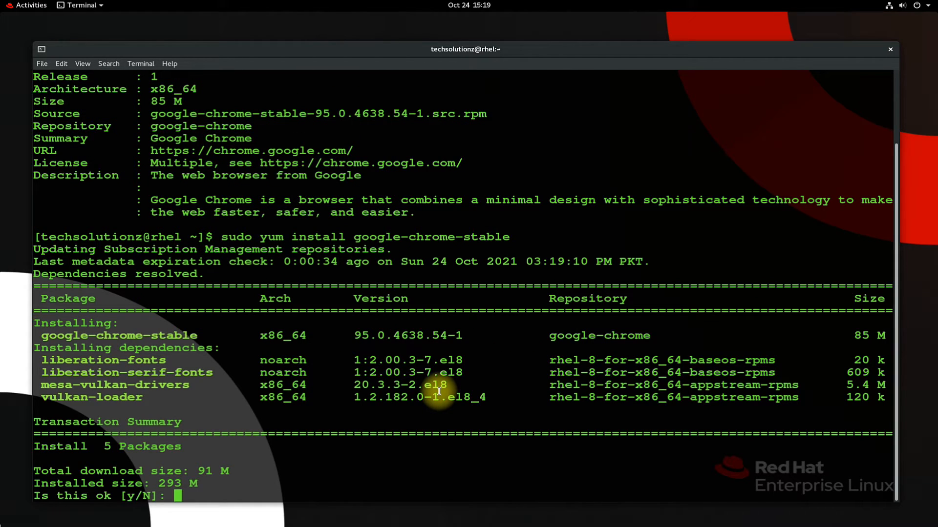
type("Y")
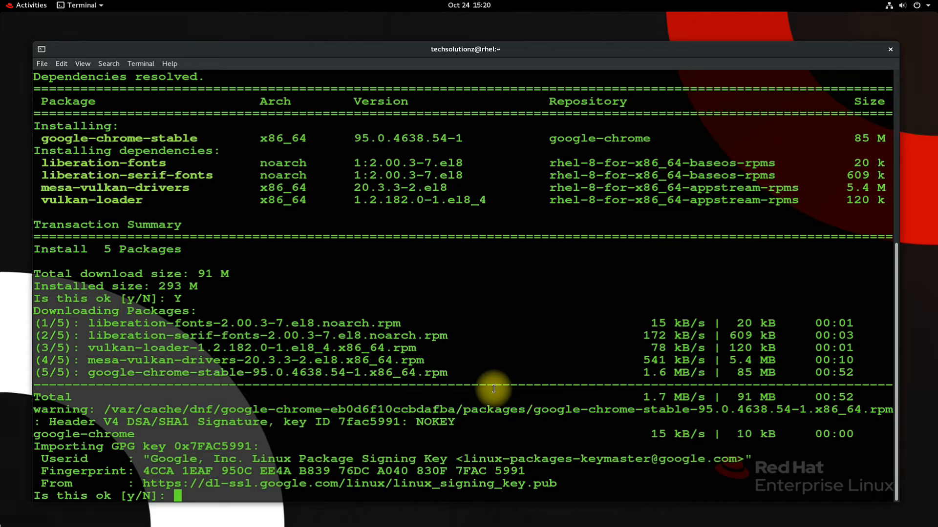
- Accept Google's signing key import, review the Complete! output, and exit the terminal
type("Y")
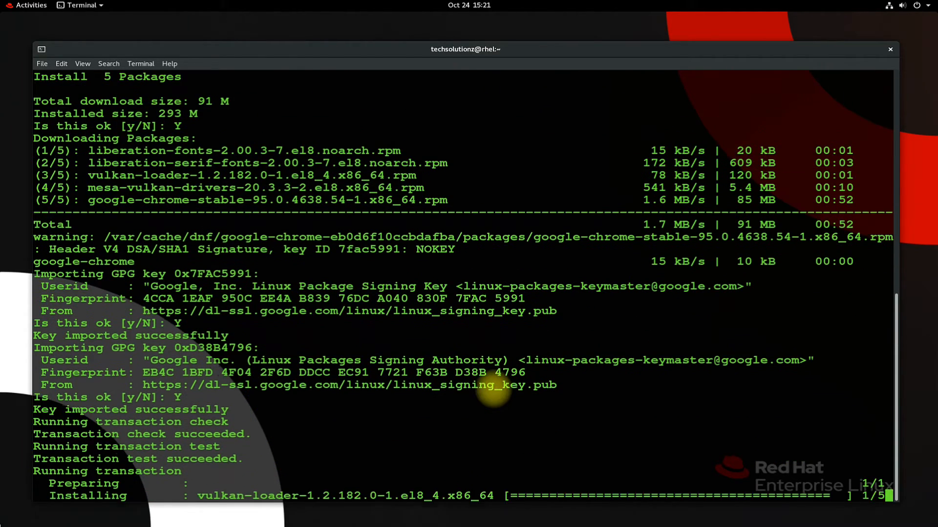
scroll("down", 3)
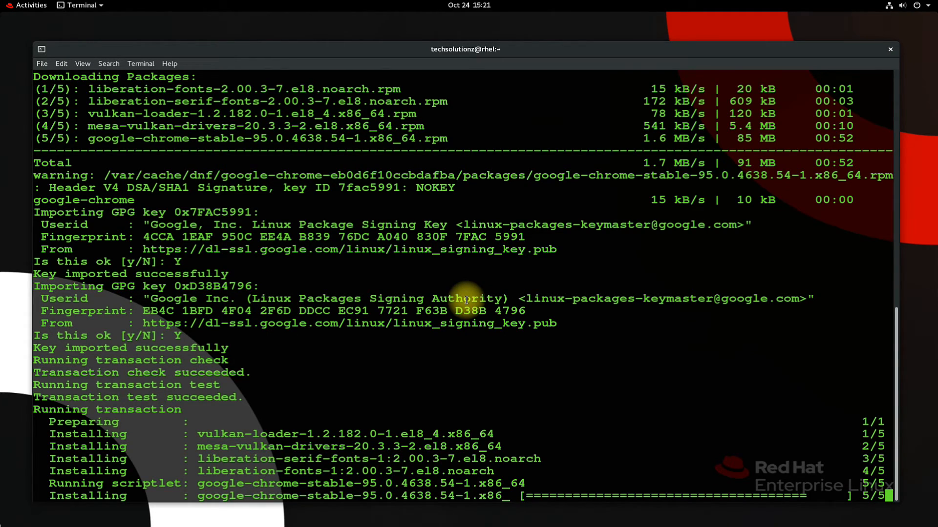
scroll("down", 3)
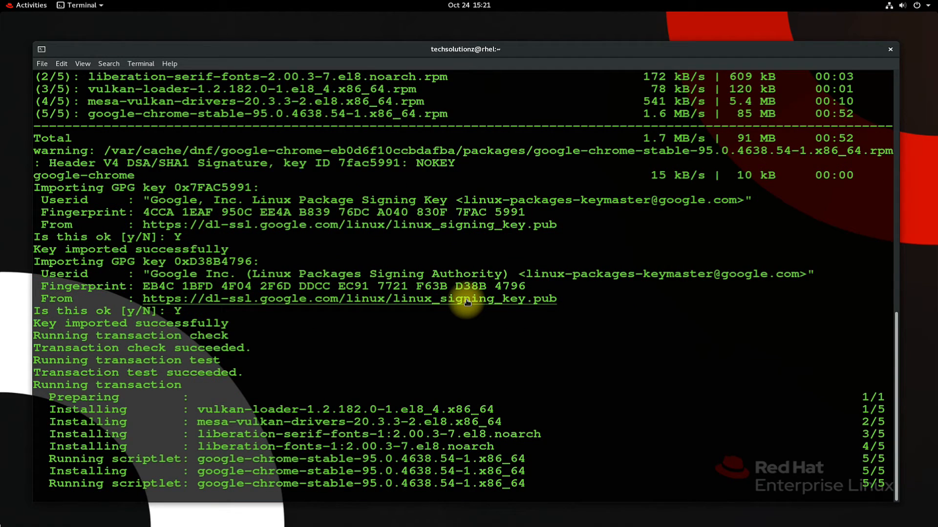
scroll("down", 3)
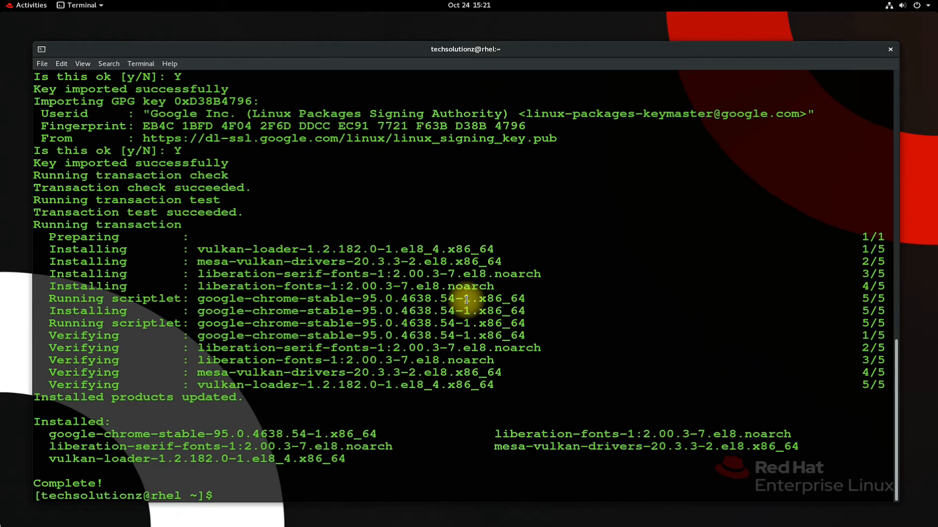
type("g")
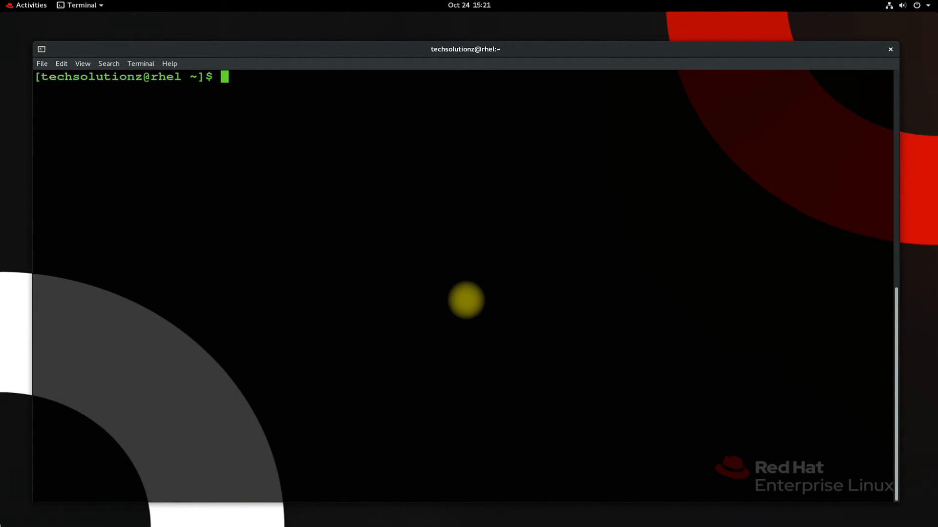
type("exu")
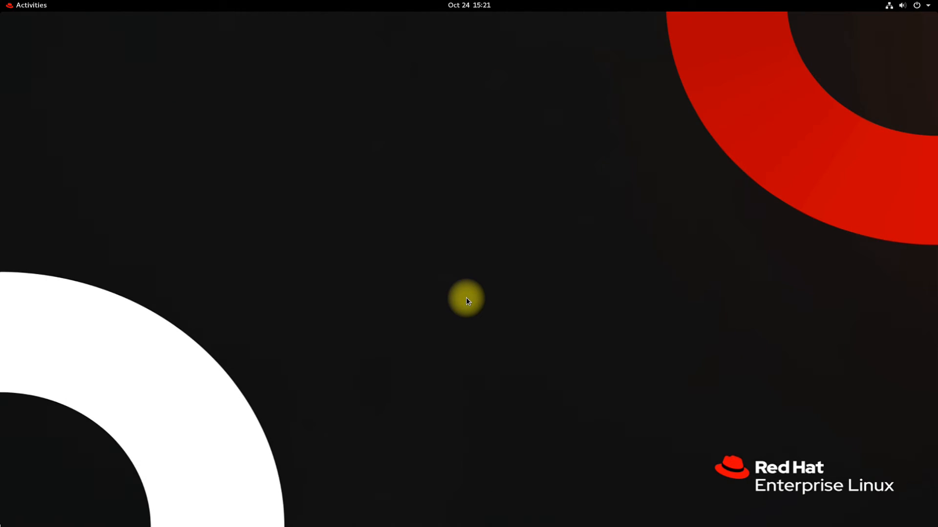
- Launch Google Chrome from the All applications list in Activities
left_click(31, 4)
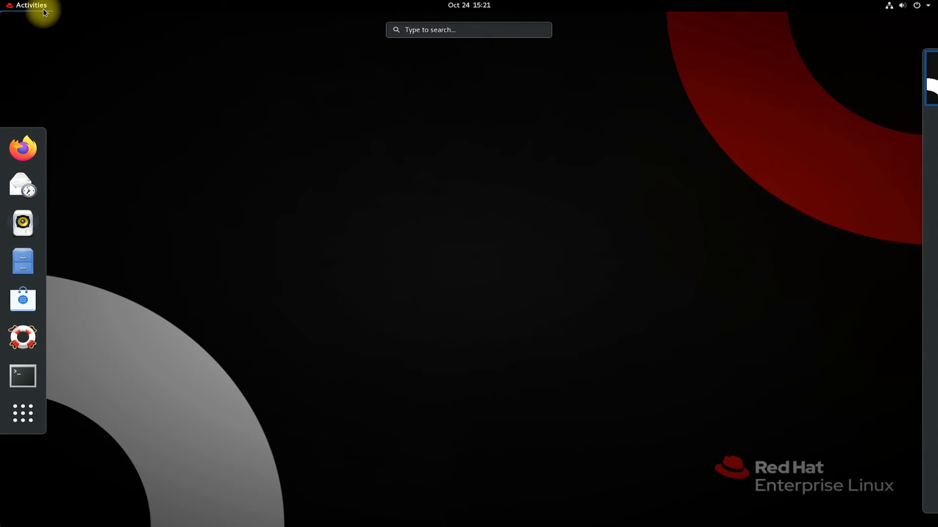
left_click(23, 414)
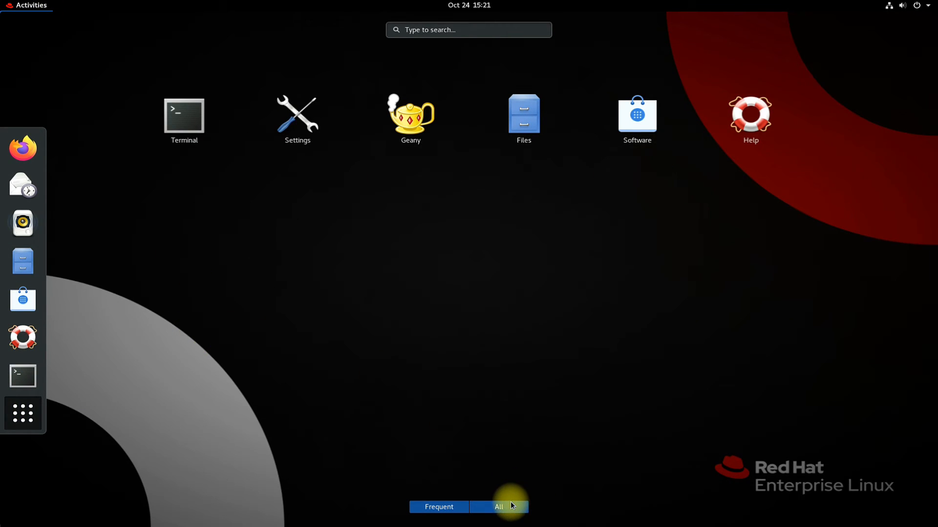
left_click(499, 506)
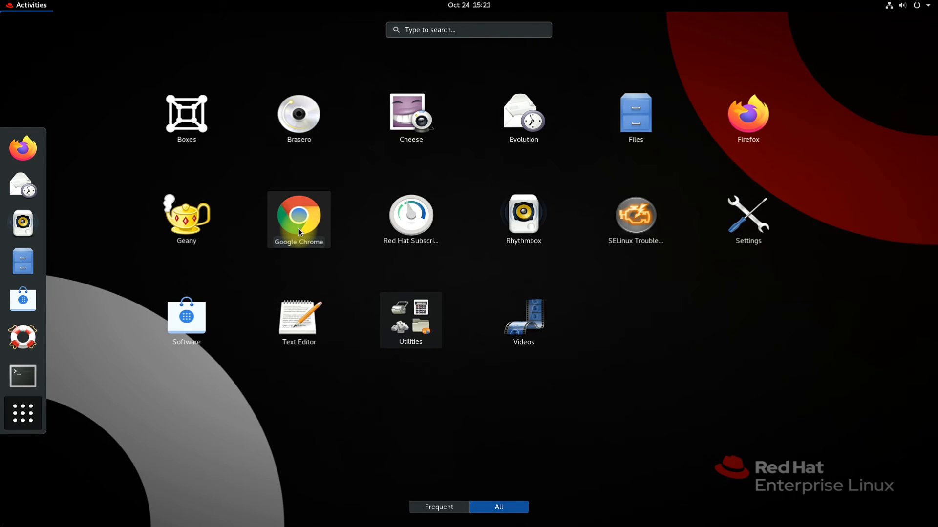
left_click(299, 219)
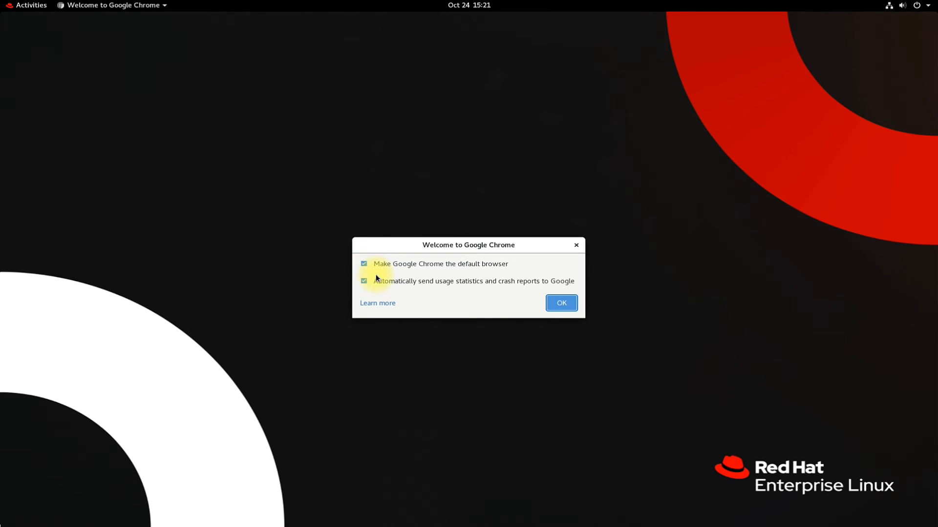
- Turn off usage statistics, view Chrome's About page showing 95.0.4638.54, then close it
left_click(363, 282)
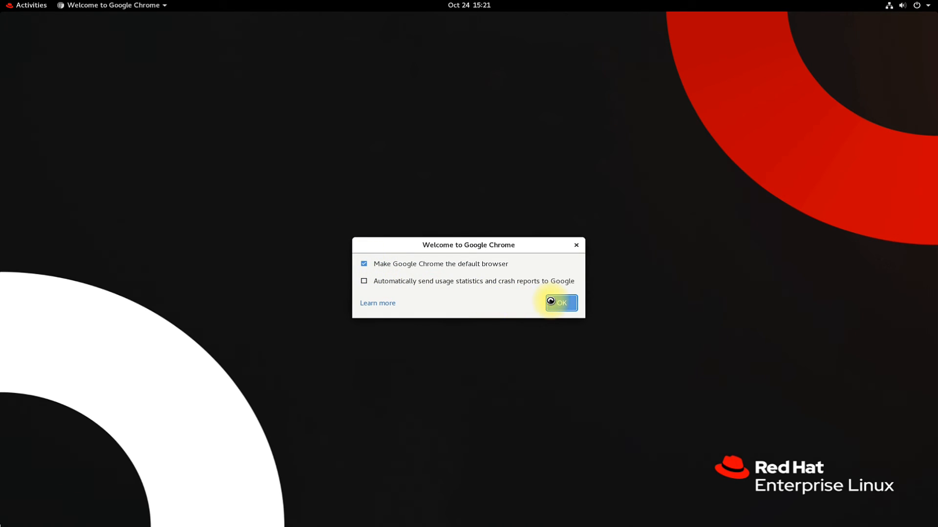
left_click(560, 303)
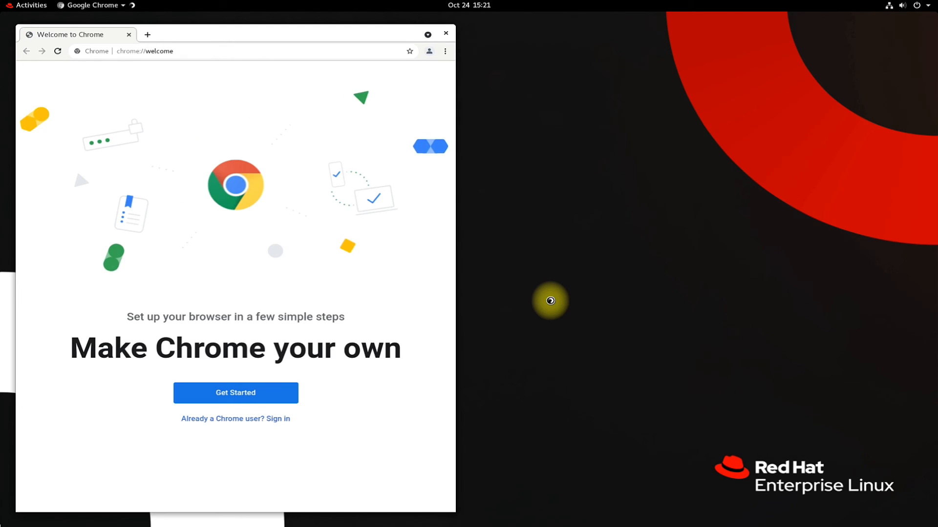
left_click(445, 51)
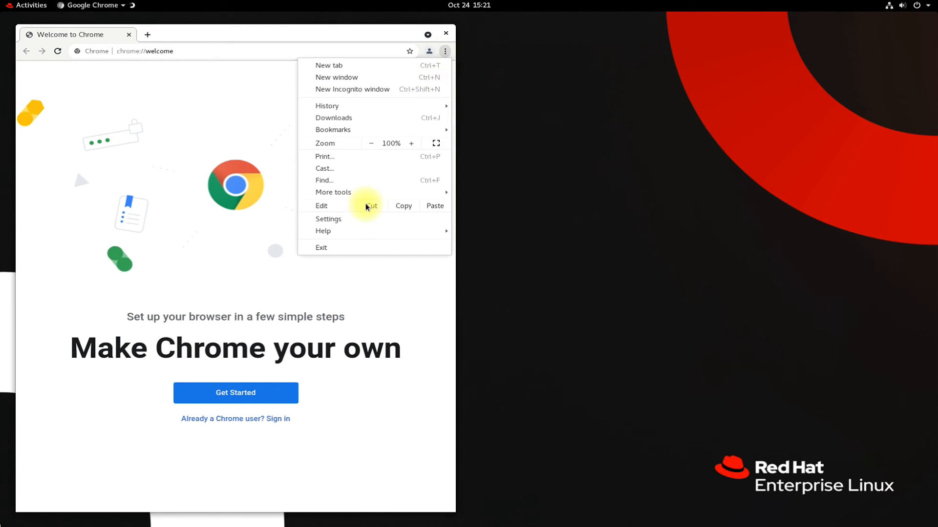
left_click(328, 218)
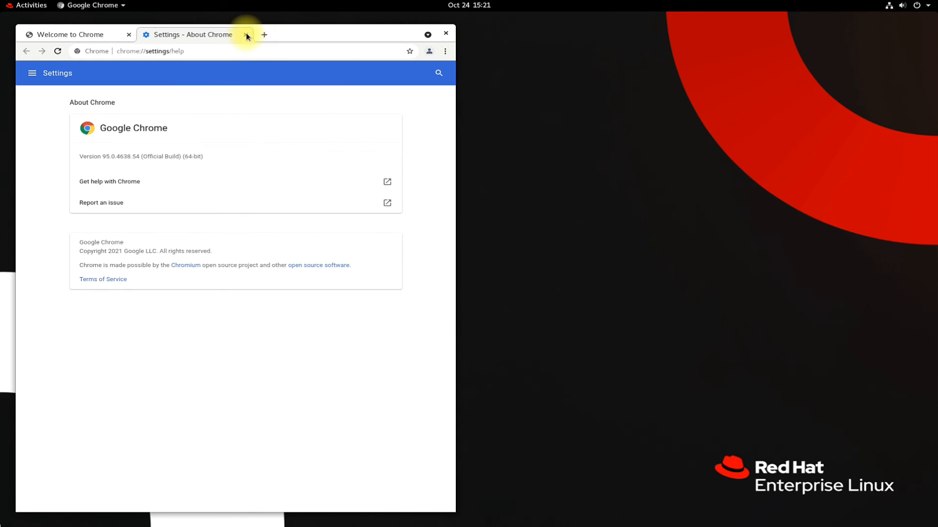
left_click(245, 34)
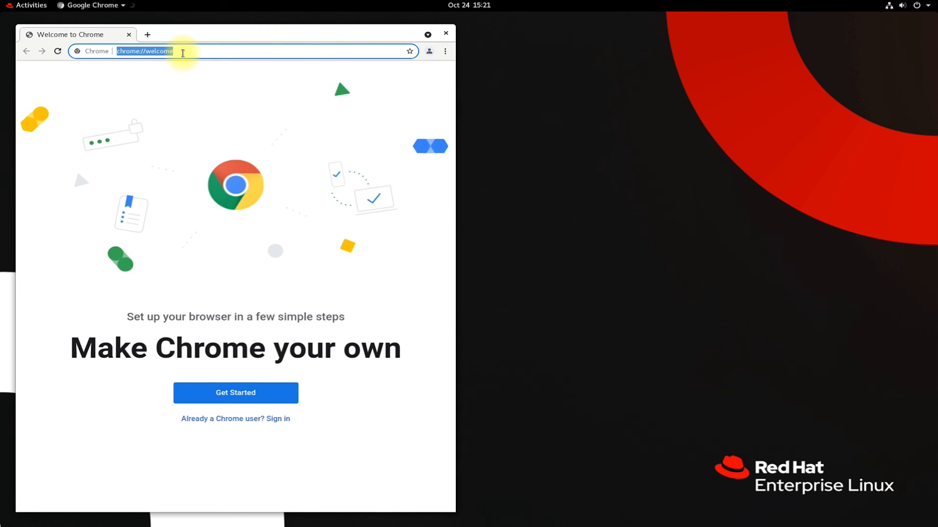